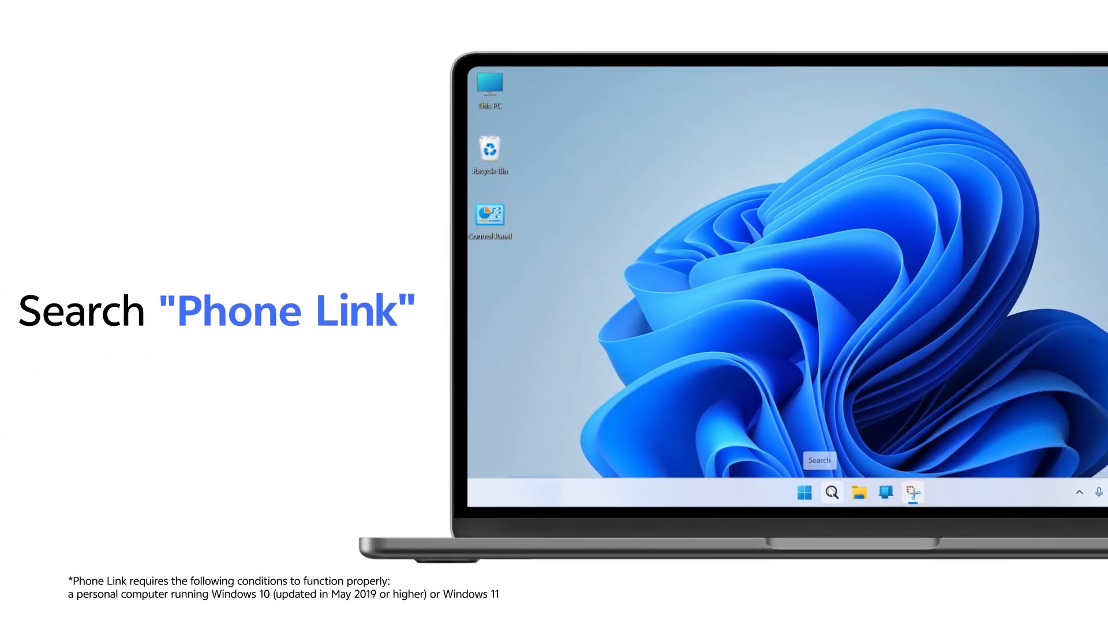
Launch Phone Link from Windows Search and choose Android as the device to link
left_click(832, 494)
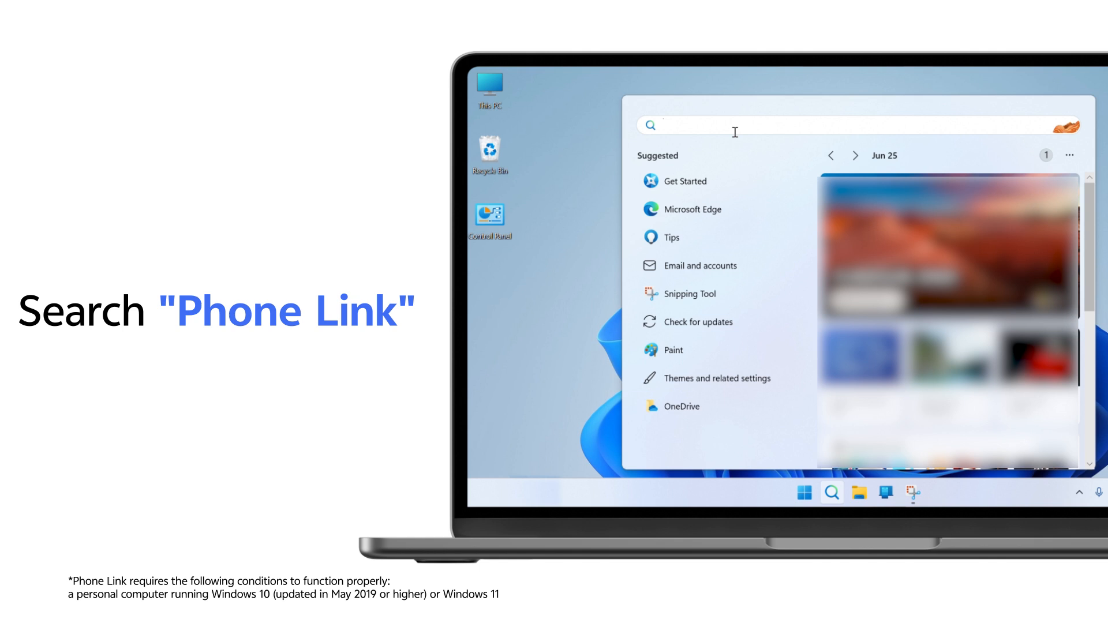
type("phone Link")
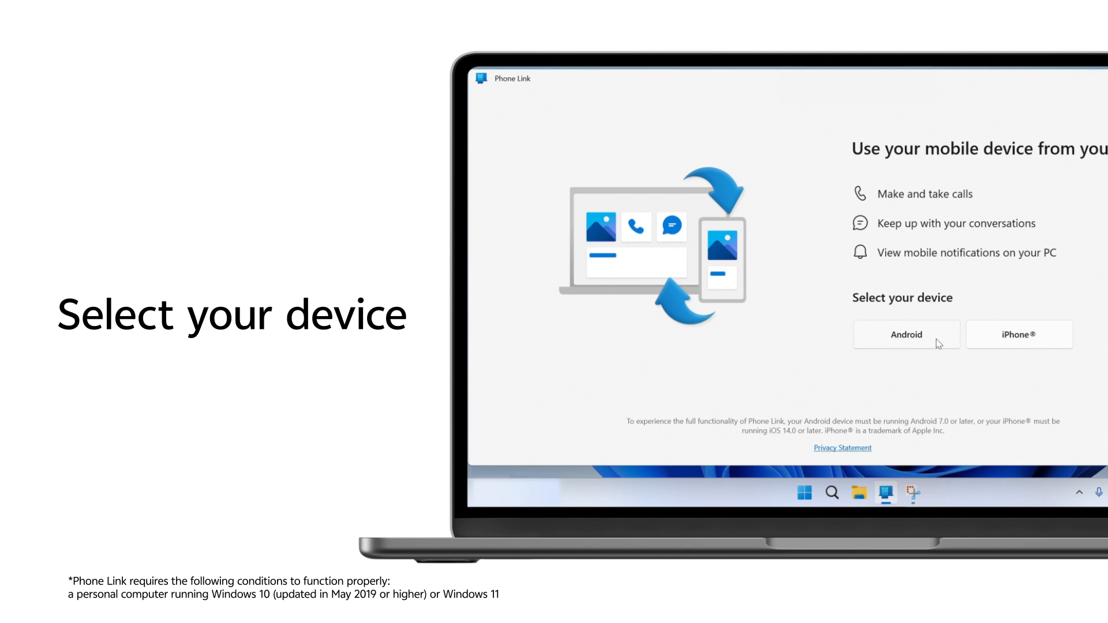
left_click(906, 335)
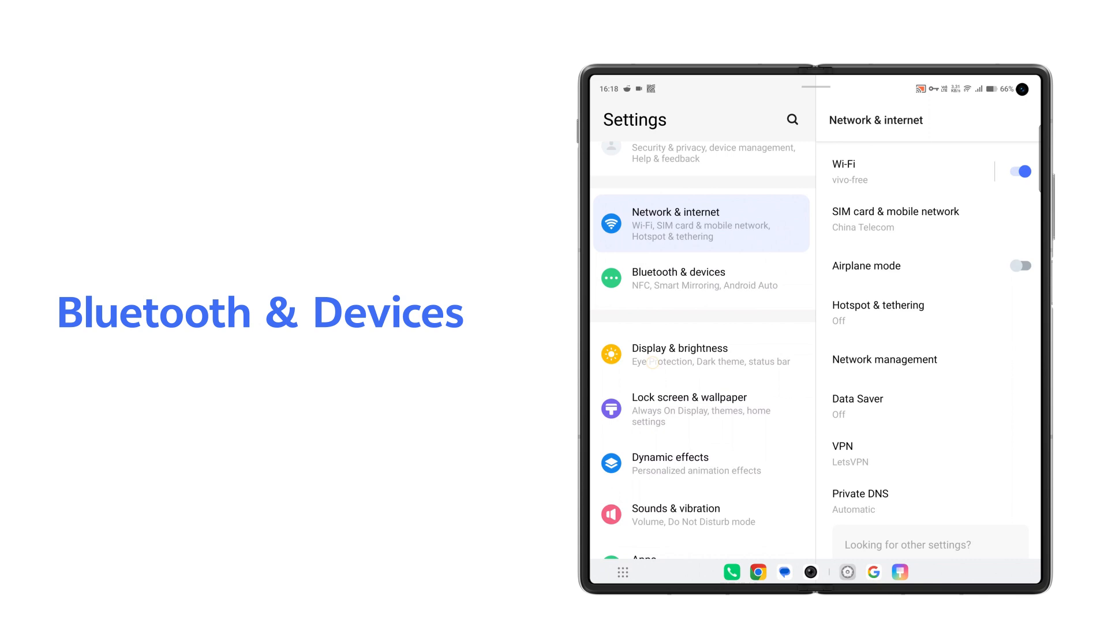
From Bluetooth & devices, start the Link to Windows setup on the phone
left_click(702, 278)
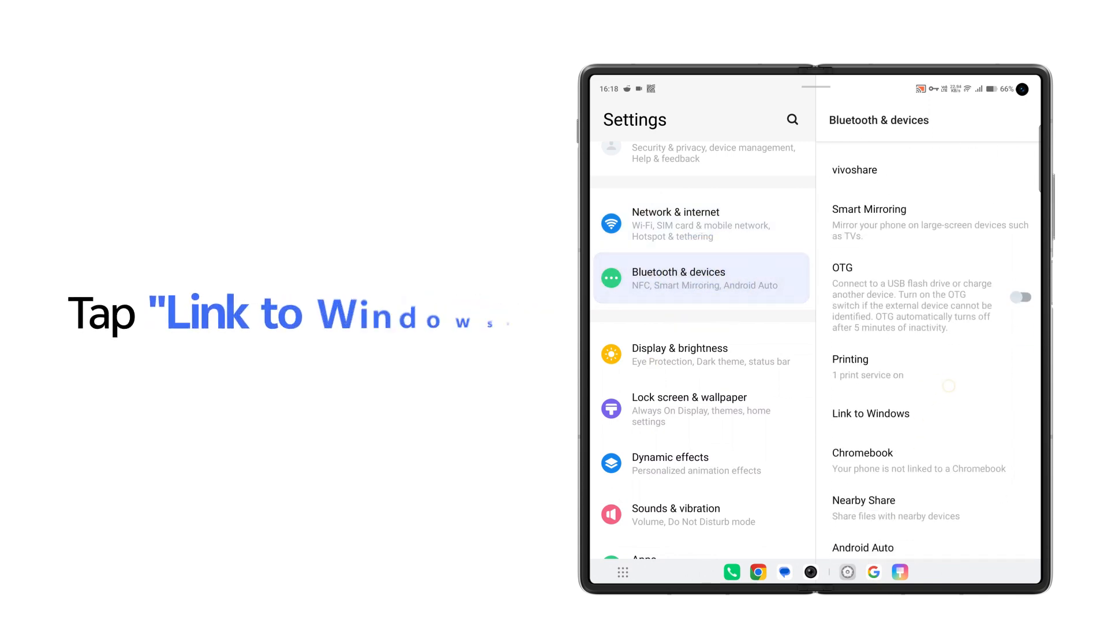
left_click(871, 414)
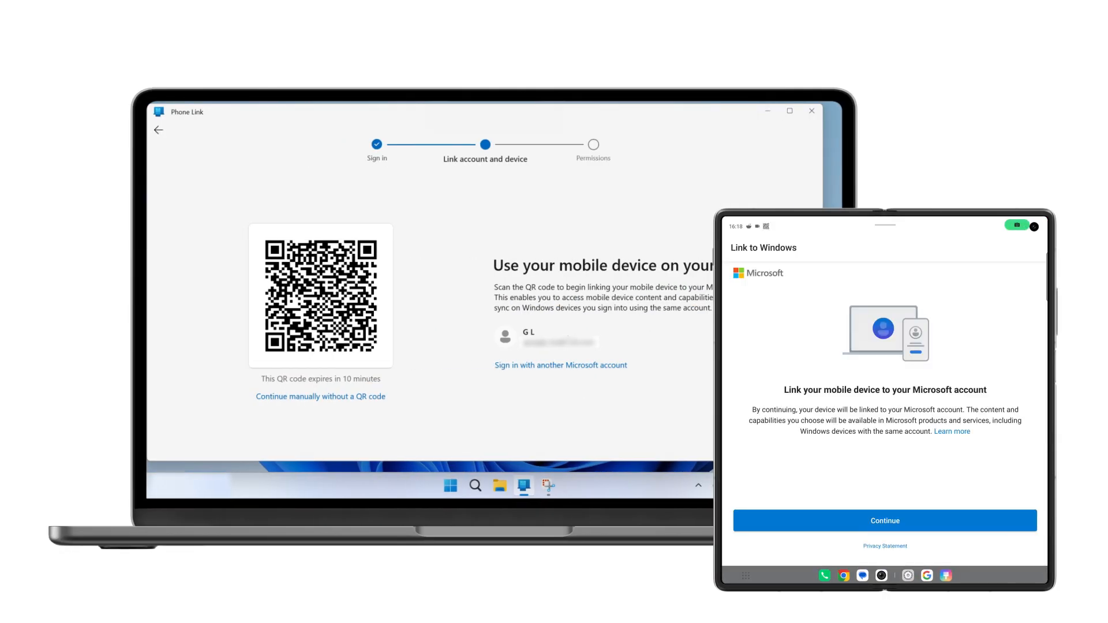
Confirm linking, enter the PC's verification code, and continue past the 'You are all set' screen
left_click(884, 521)
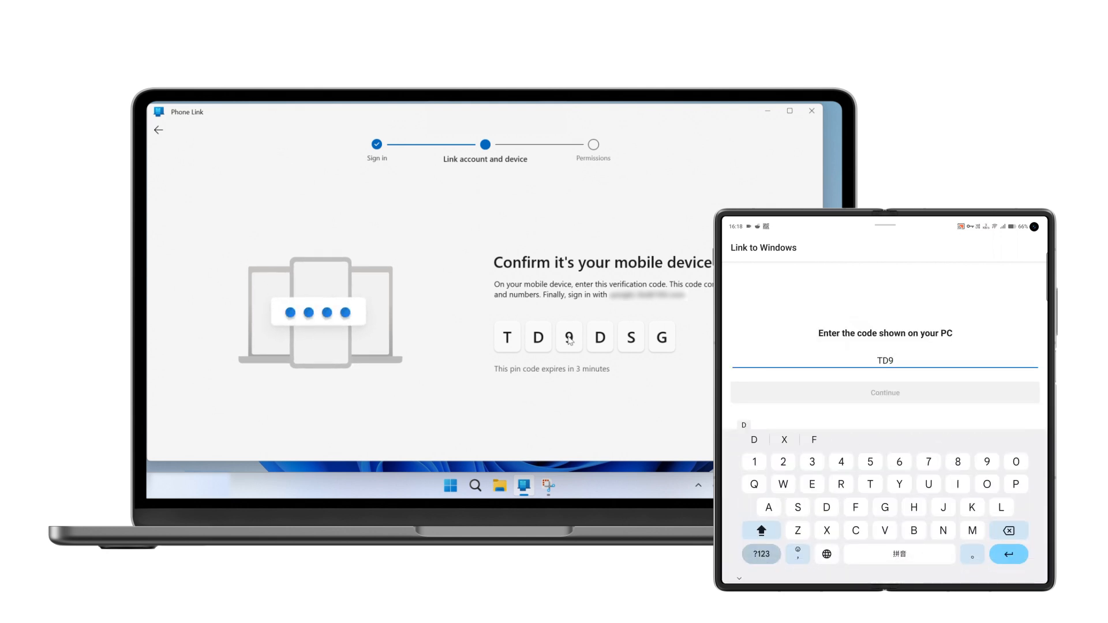
left_click(885, 393)
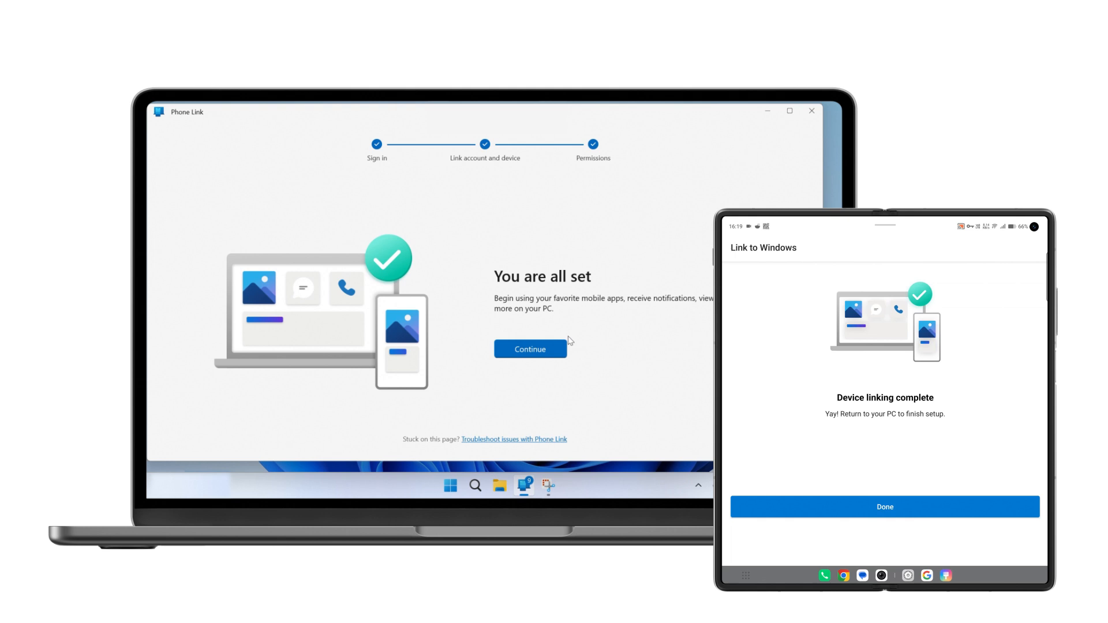
left_click(530, 349)
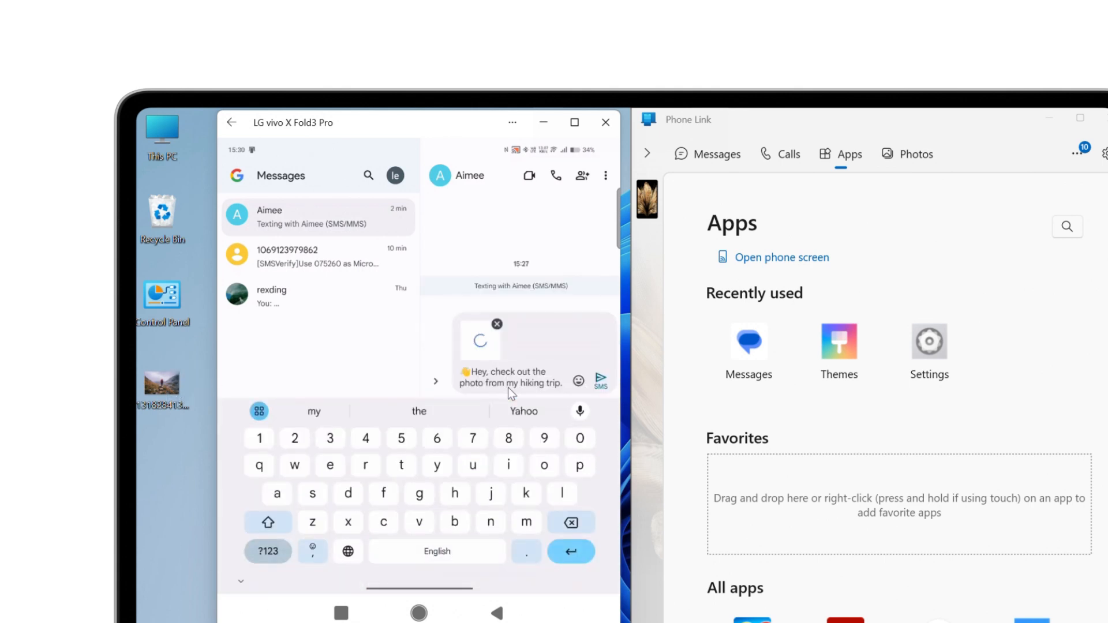
Send the hiking trip photo with its note to Aimee in the mirrored Messages conversation
left_click(600, 379)
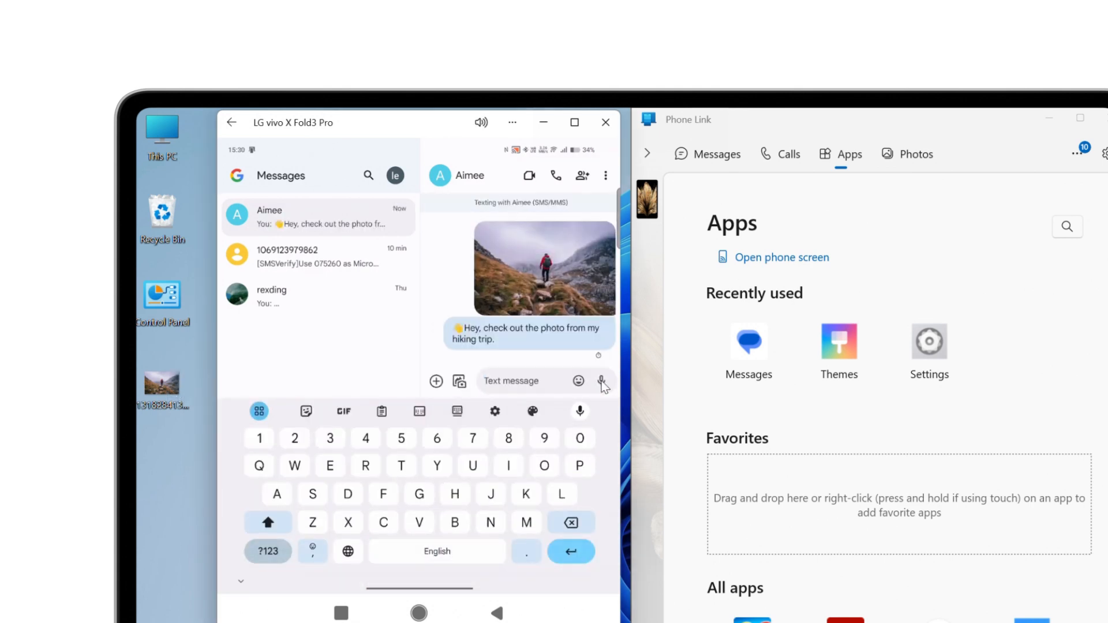